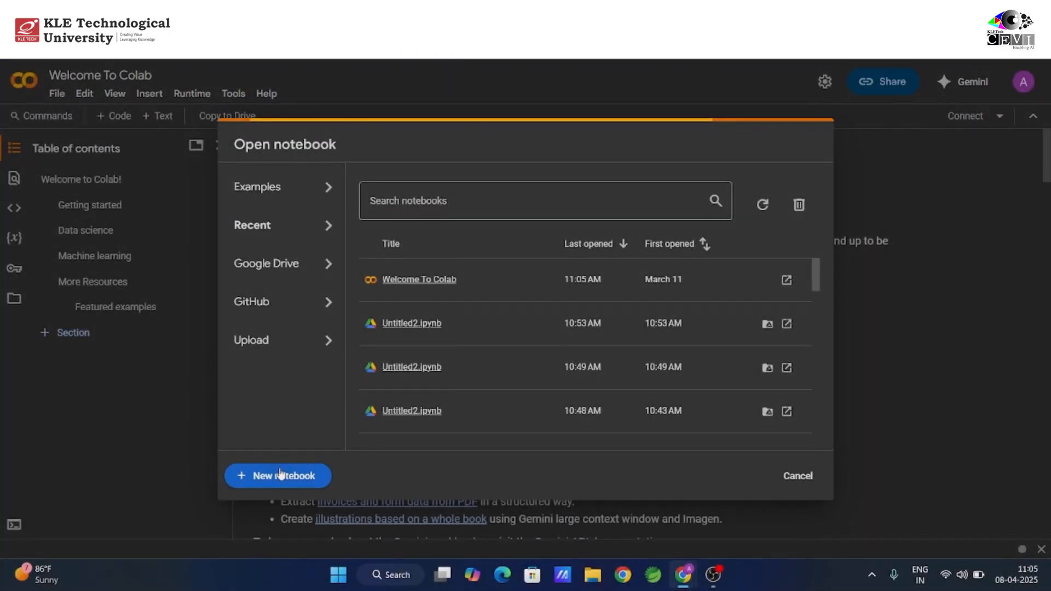
Step: Create a new blank Colab notebook and open its Files sidebar to mount Drive
left_click(277, 475)
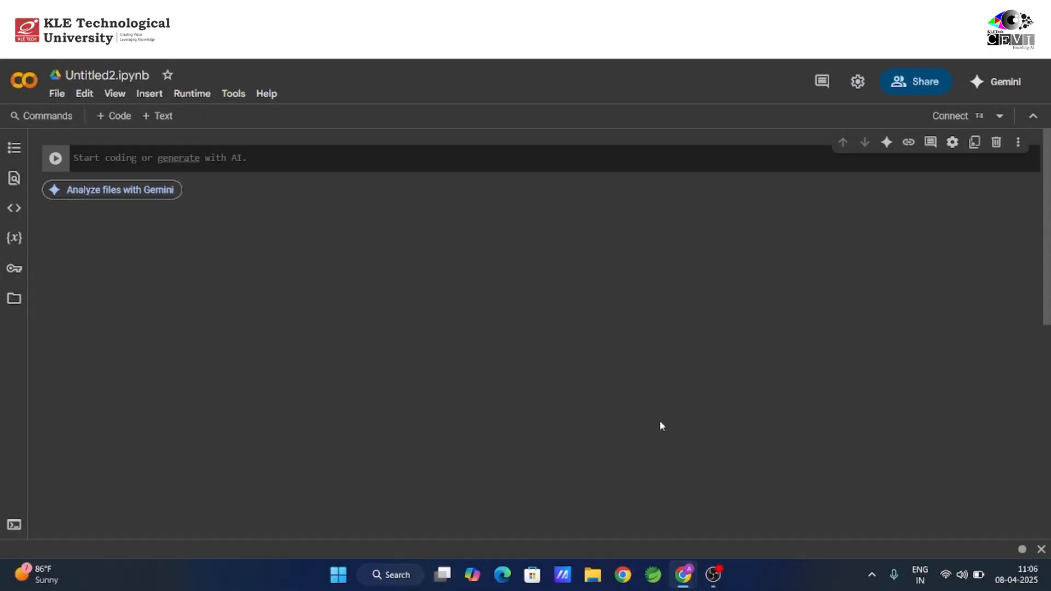
left_click(13, 298)
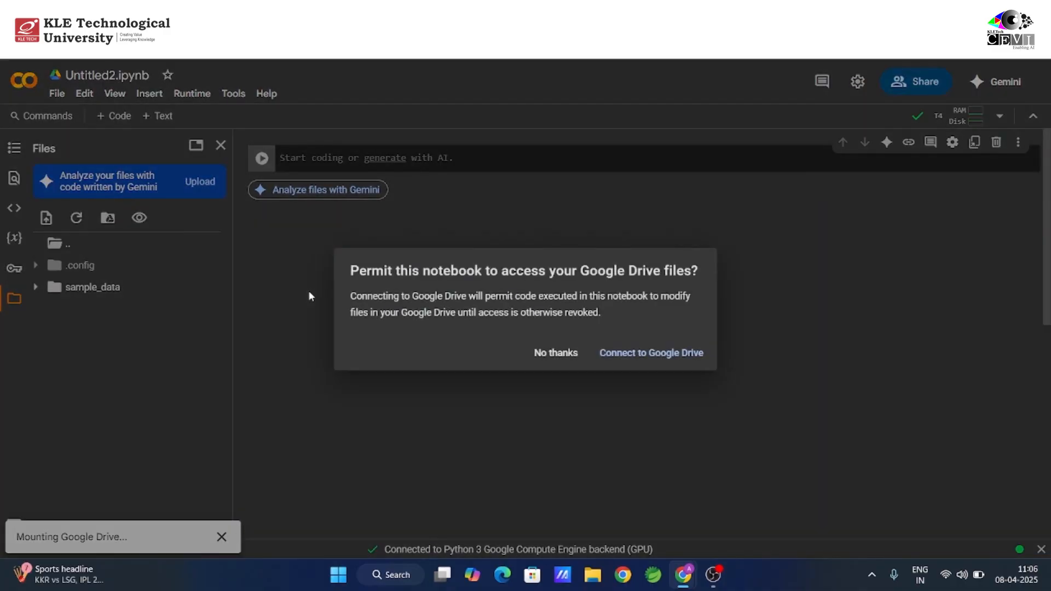
Step: Grant Google Drive access and name a new MyDrive folder 'Autoencoders'
left_click(555, 353)
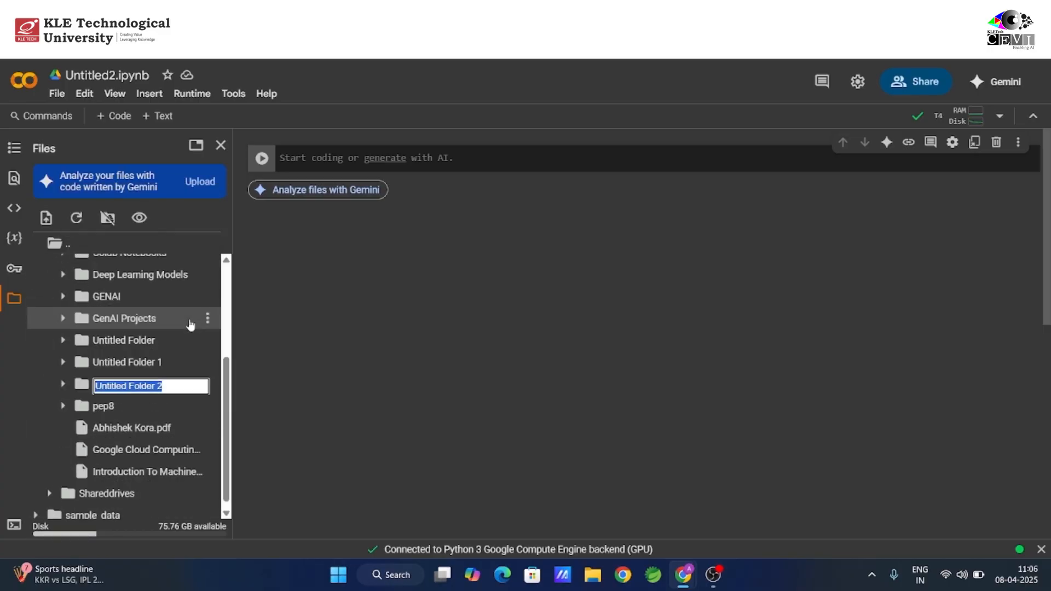
type("Autoencoders")
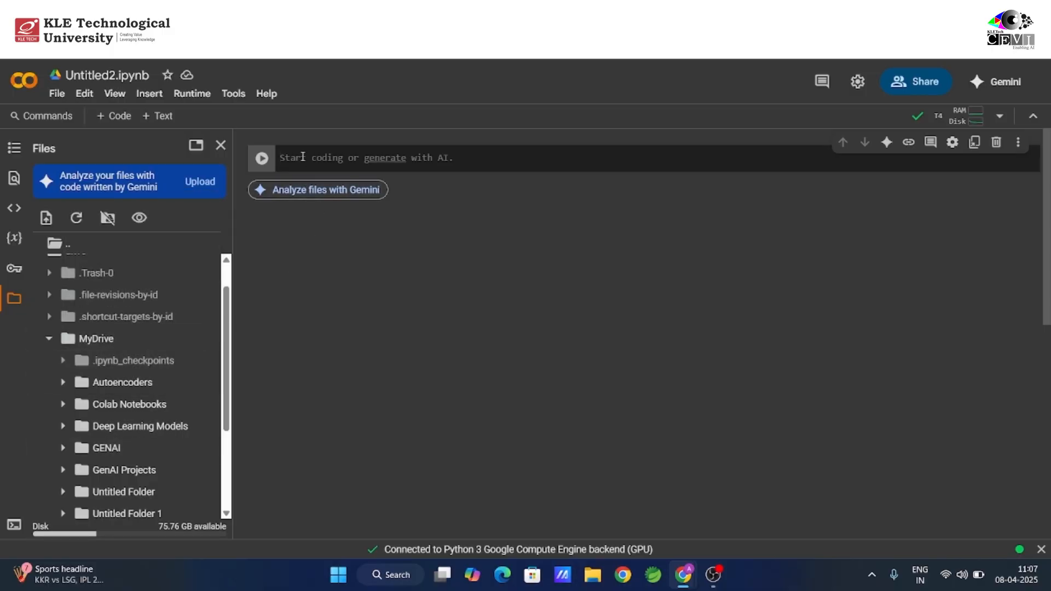
Step: Run %cd /content/drive/MyDrive/Autoencoders, then run a cell importing torch, torchvision, matplotlib and tqdm
type("%cd /content/drive/MyDrive/Autoencoders")
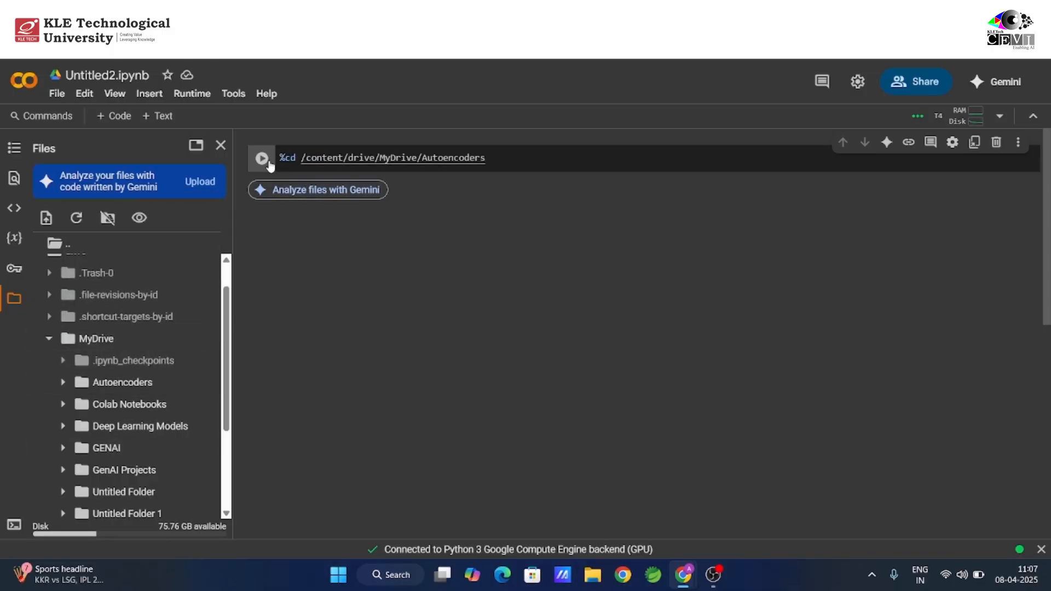
left_click(261, 158)
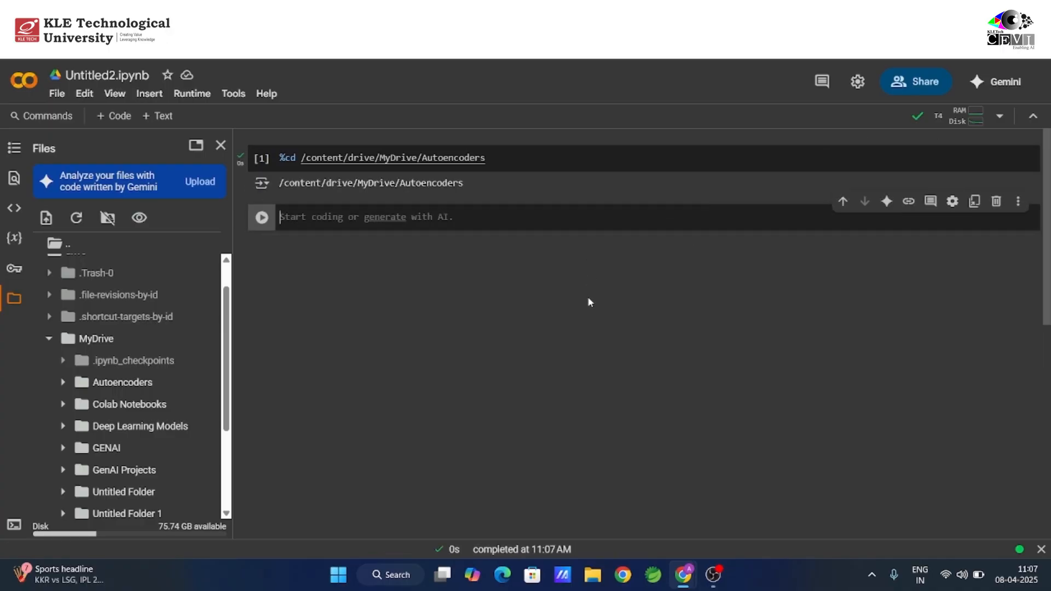
type("import")
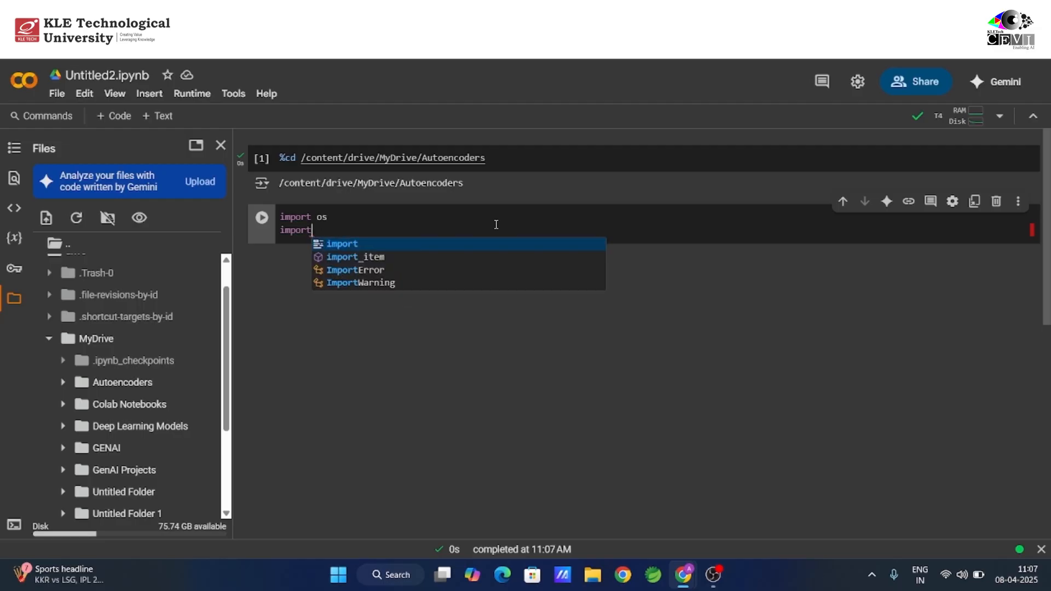
type("torch")
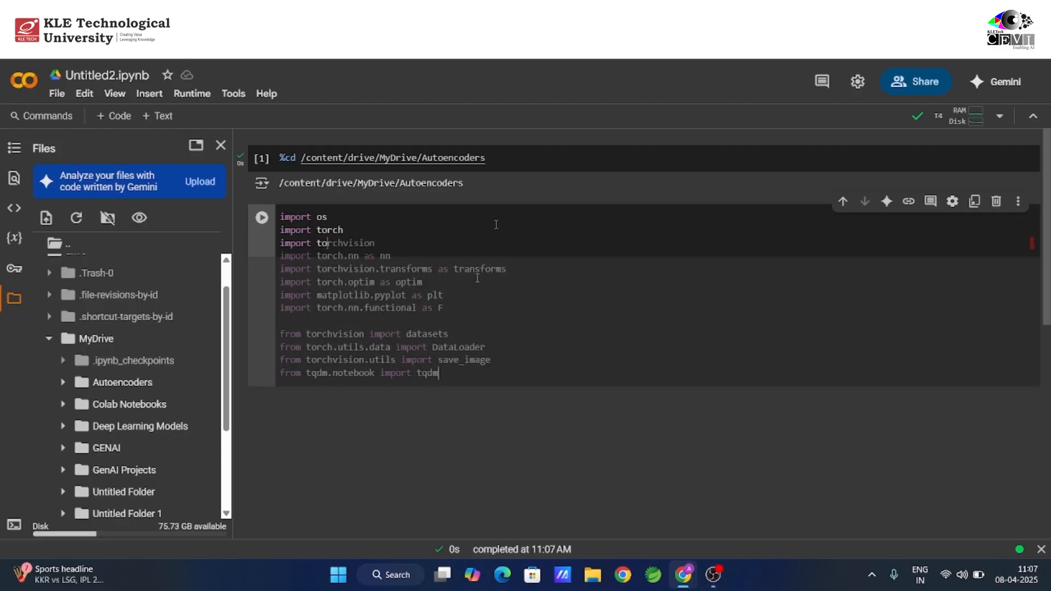
left_click(262, 216)
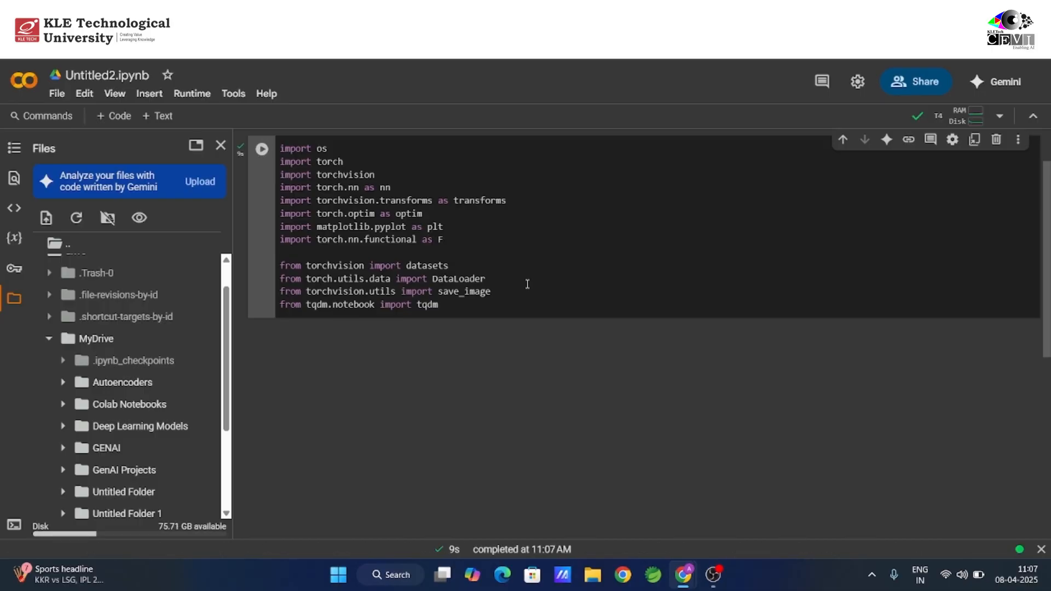
left_click(262, 148)
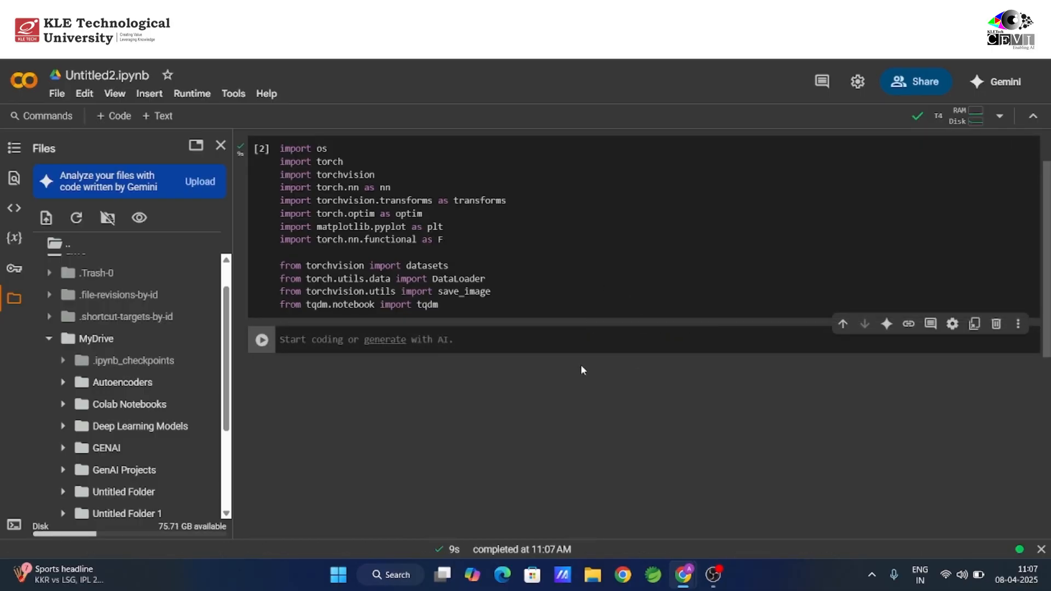
Step: Run a cell setting epochs = 10, batch_size = 64, lr 0.0001, device and ToTensor transform
type("#1")
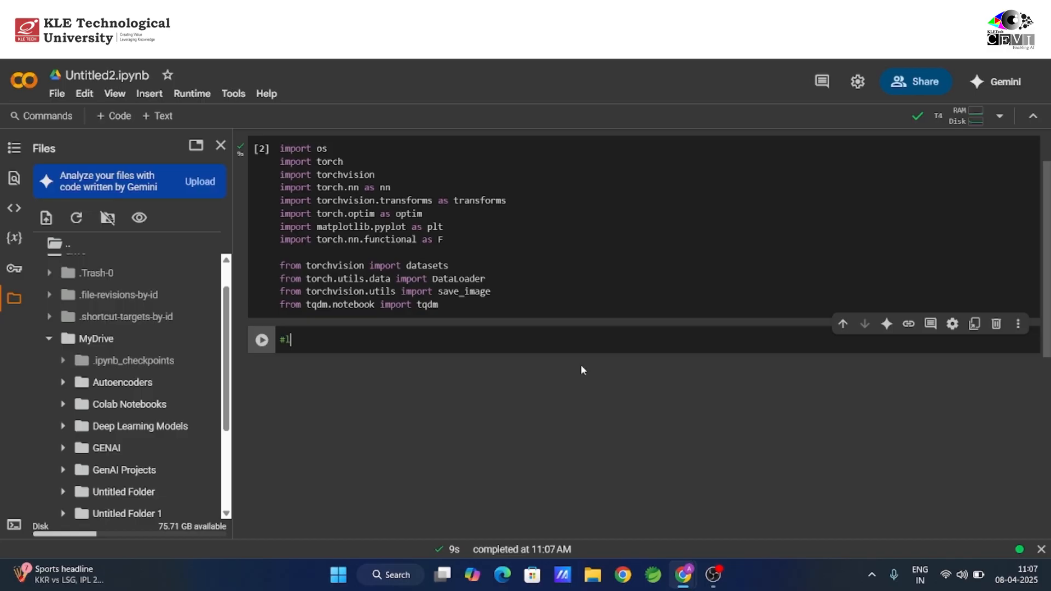
type("learning parameters")
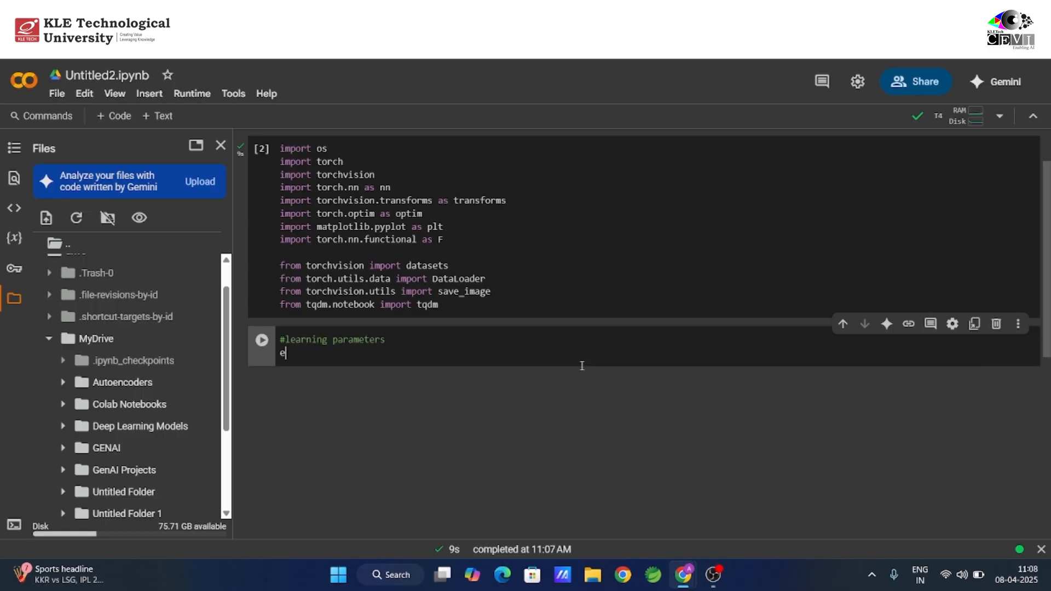
type("pochs")
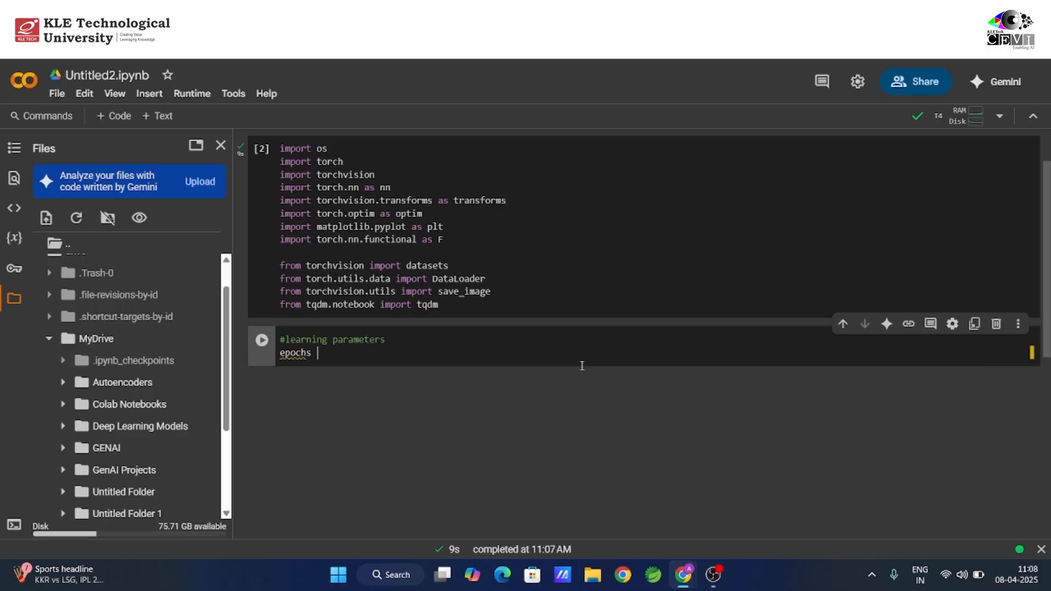
type("= 10")
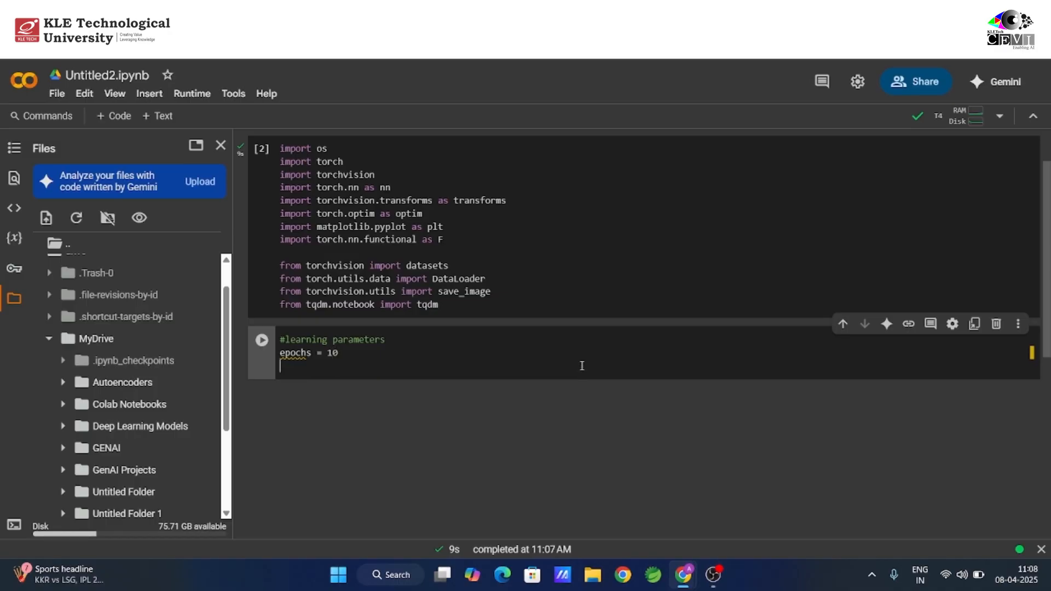
type("batch")
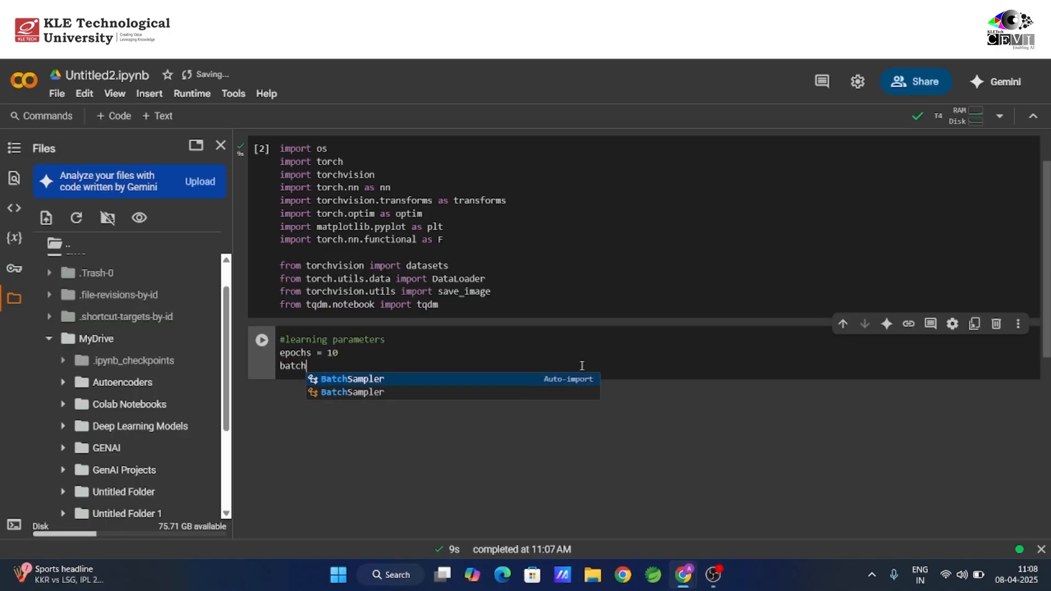
type("_s")
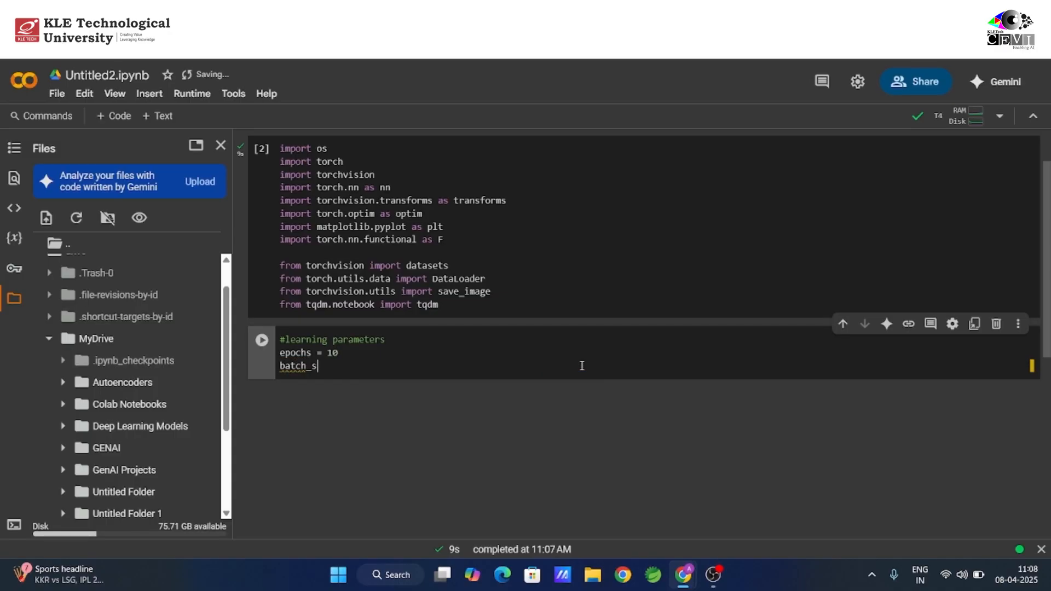
type("ize = 64")
type("lr = 0.00")
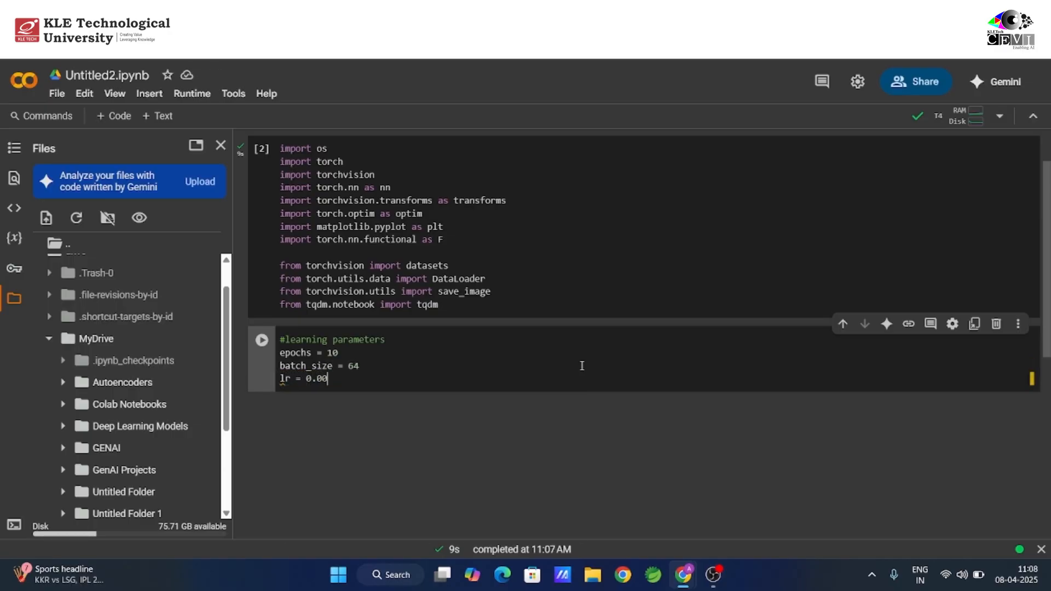
type("1")
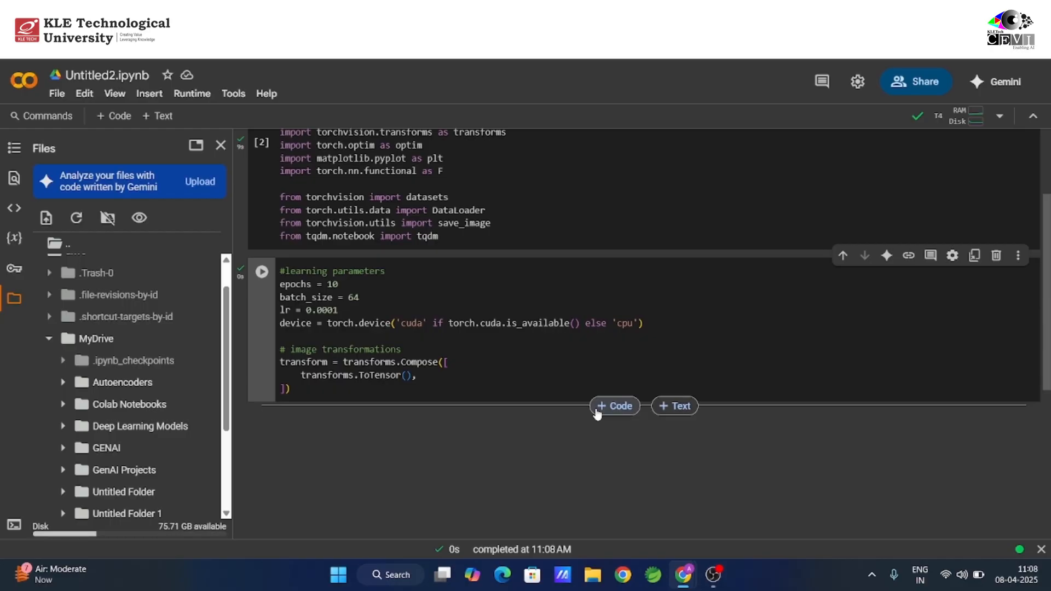
left_click(613, 406)
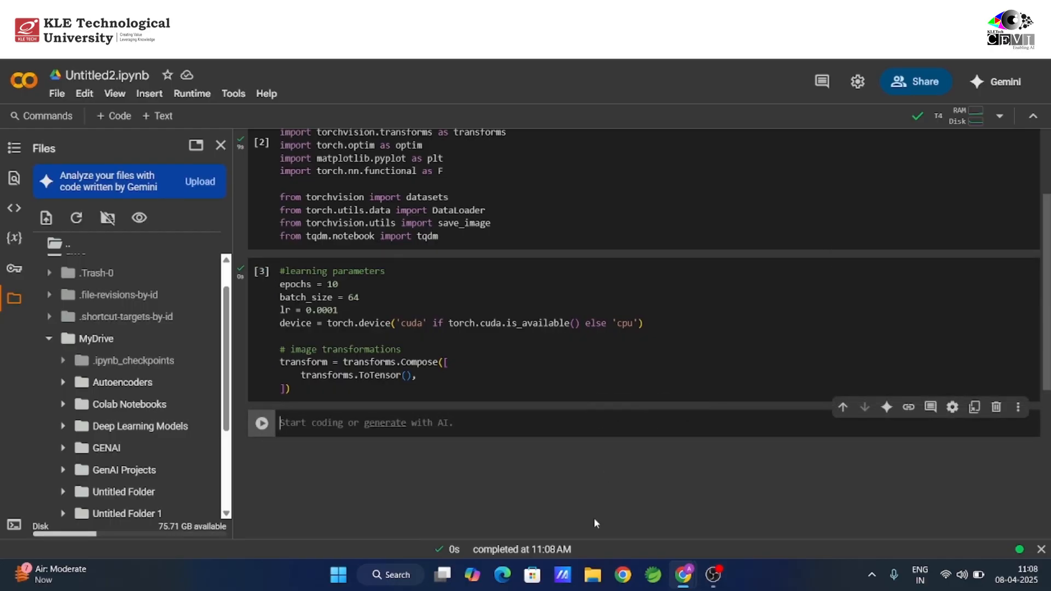
Step: Run a cell creating FashionMNIST train_data, validation data and their DataLoaders, downloading the dataset
type("train_d")
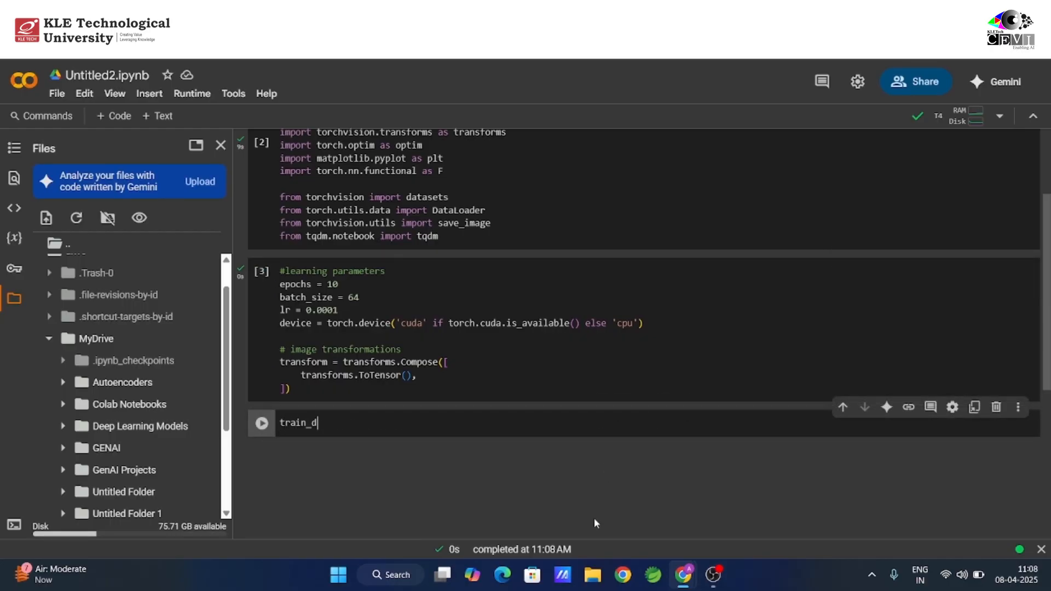
type("ata =")
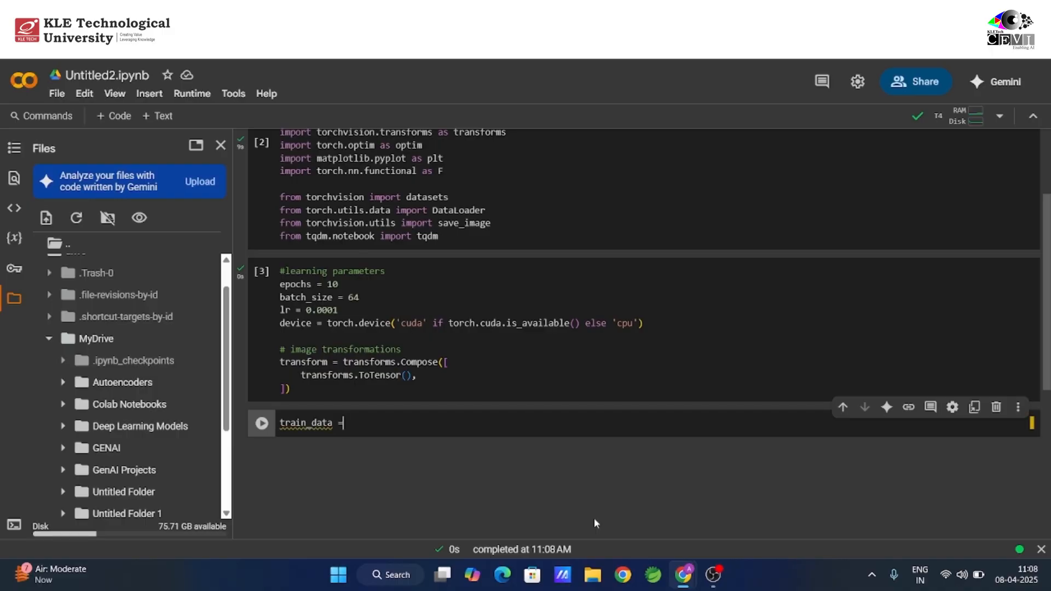
type("datasets.FashionMNIST(")
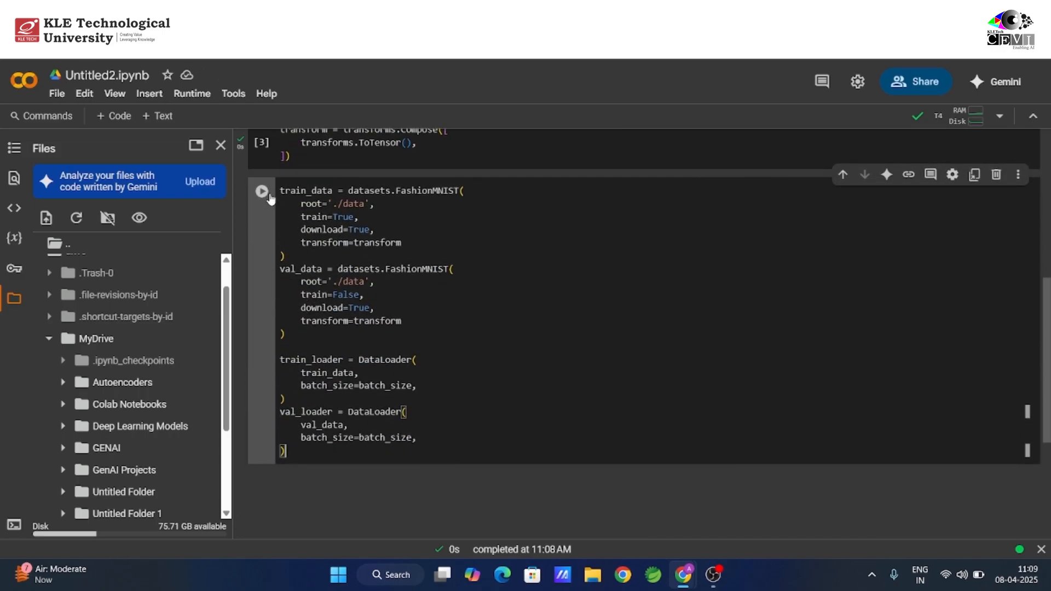
left_click(262, 191)
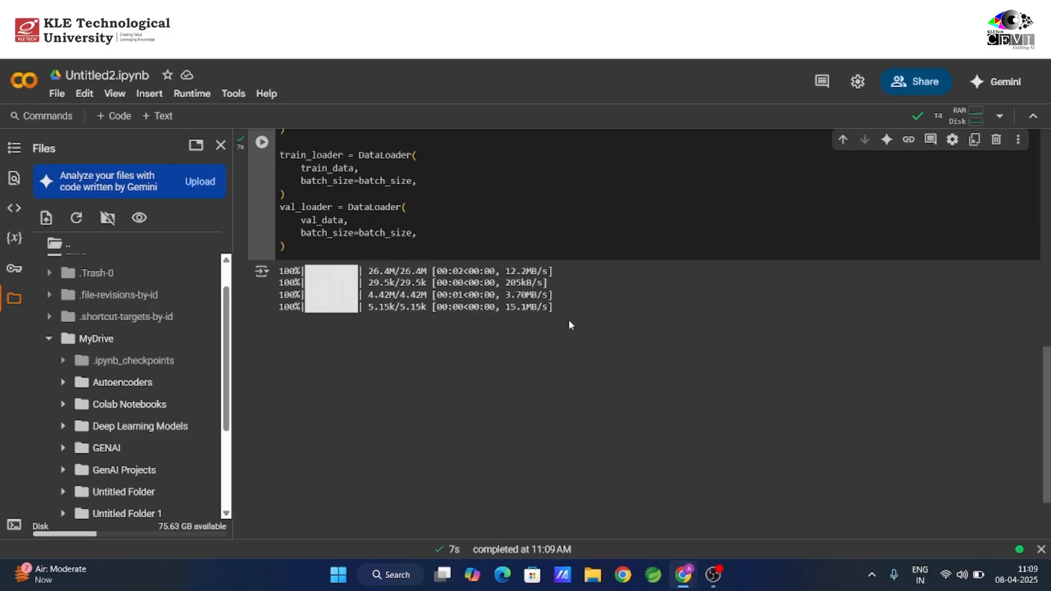
Step: Type the Autoencoder class with enc1, enc2, dec1, dec2 and forward, then instantiate and print it
type("class Autoencoder(nn.Module):")
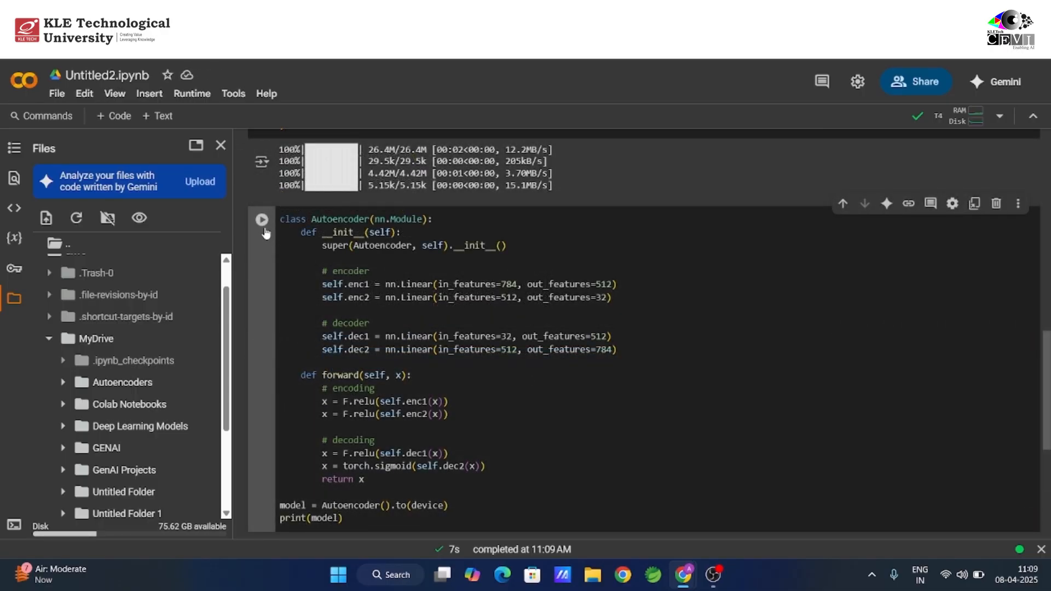
Step: Run the Autoencoder cell, then set criterion = nn.MSELoss() and an Adam optimizer with lr
left_click(261, 219)
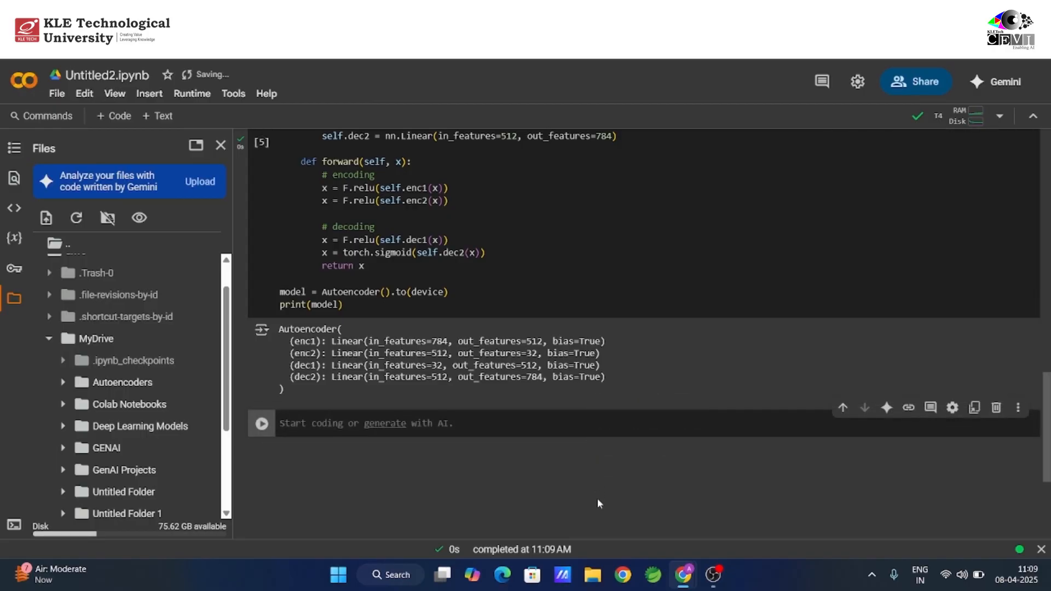
type("criterion = nn.MSELoss()")
type("optimizer = optim.Adam(model.parameters(), lr=lr")
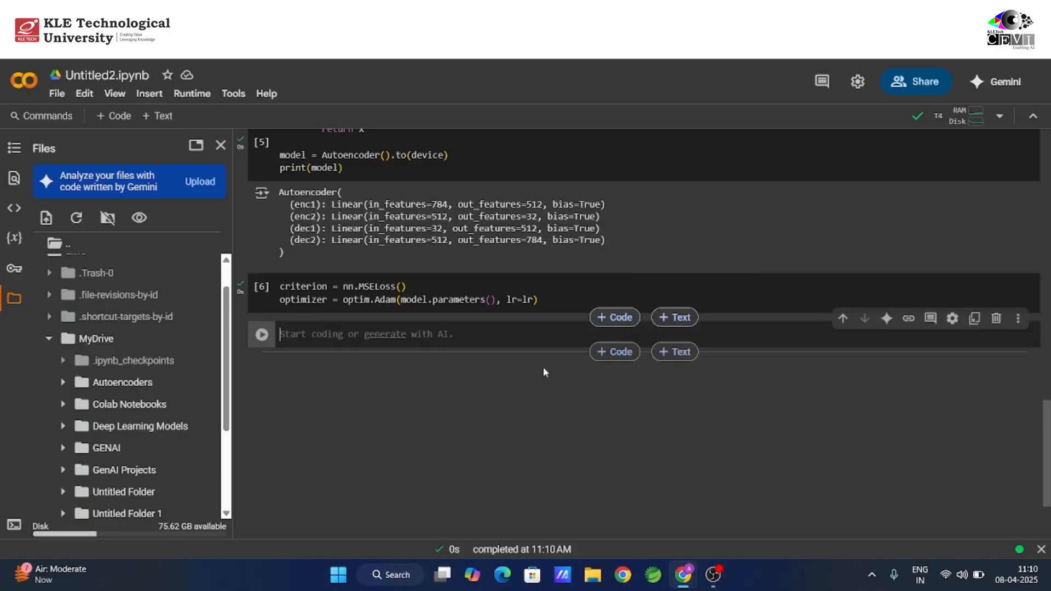
Step: Write and run the fit(model, dataloader) and validate functions, then type the epoch loop recording losses
type("def f")
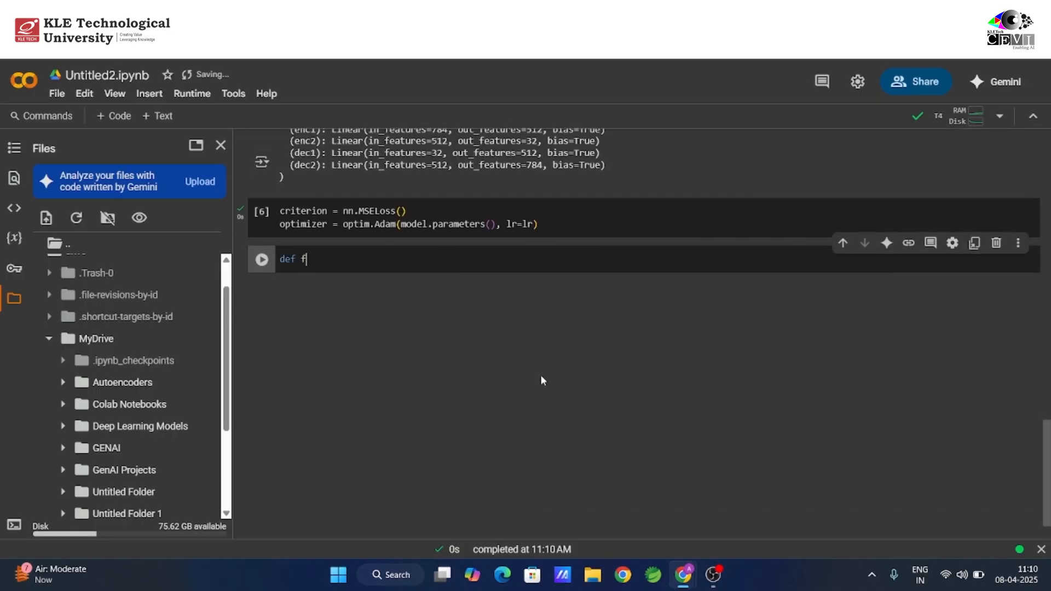
type("it()")
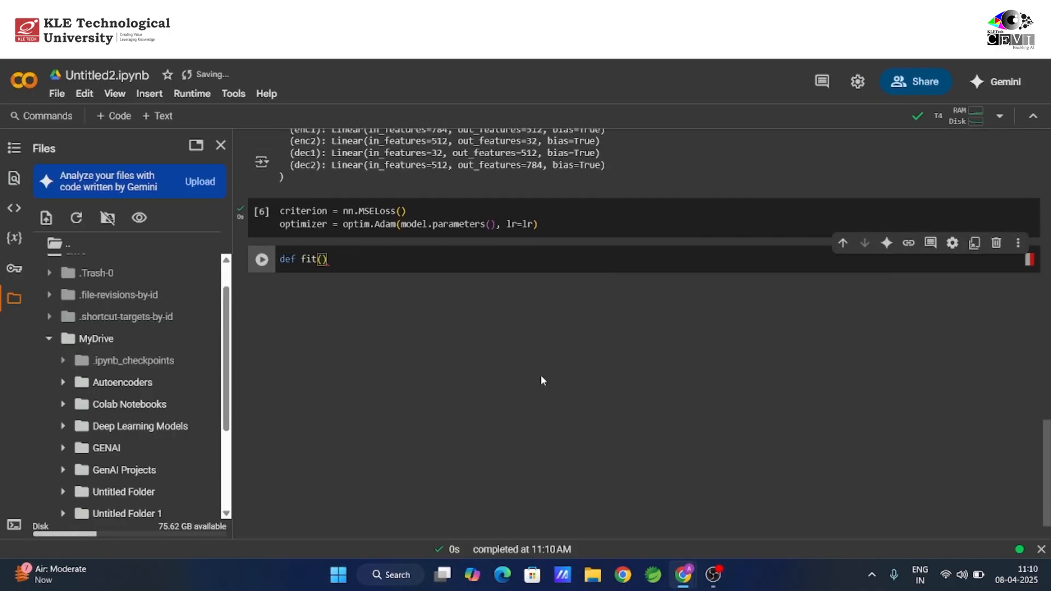
type("model,")
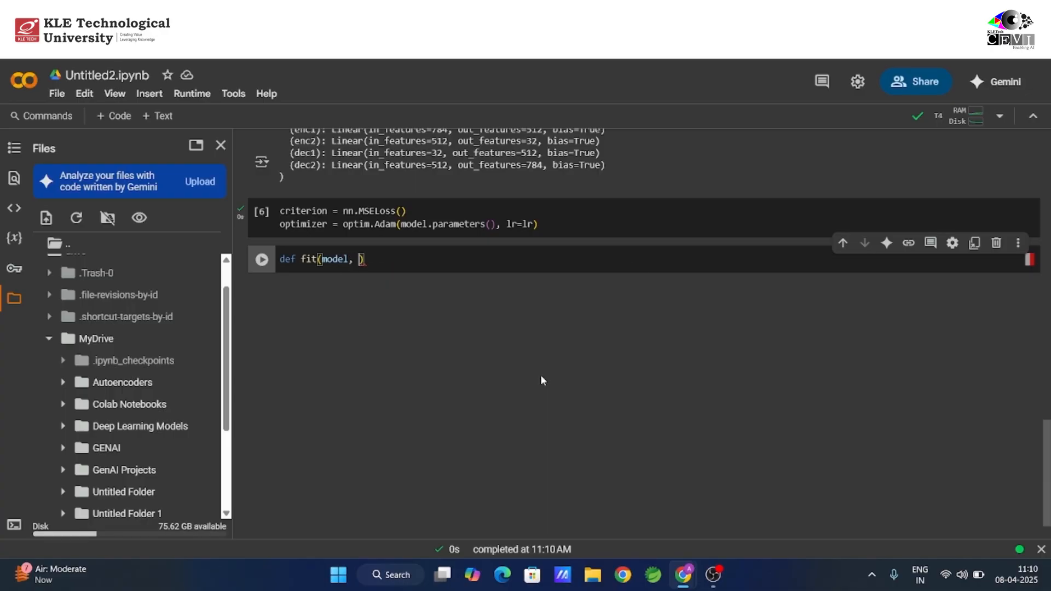
type("da")
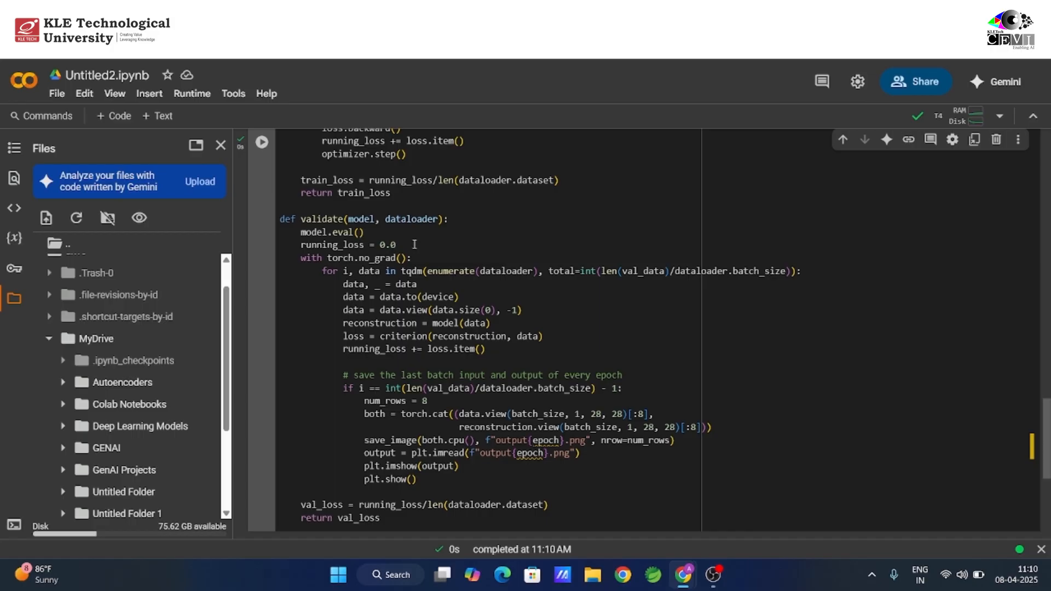
scroll("down", 3)
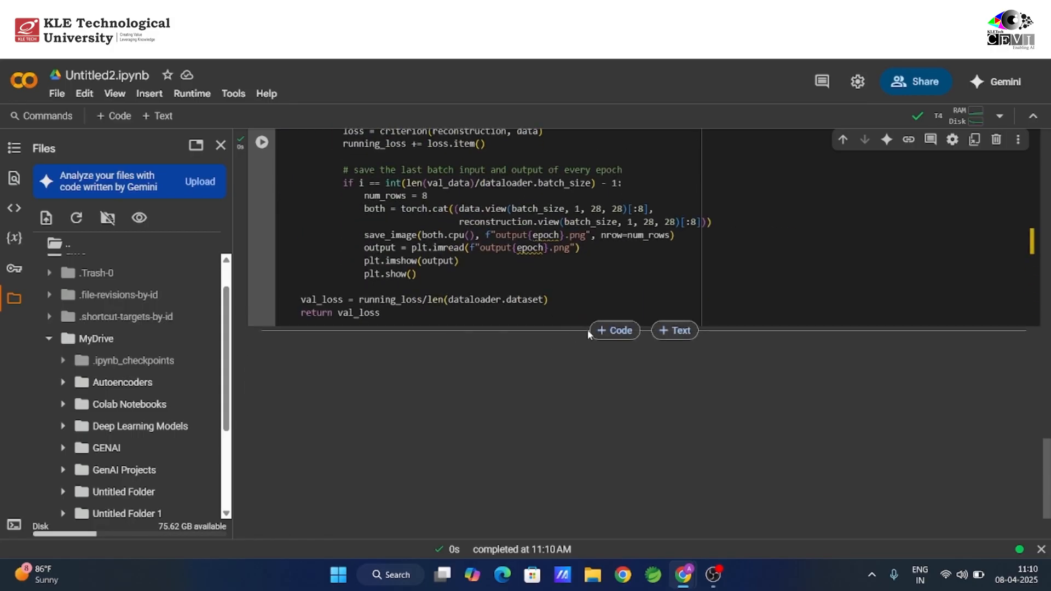
type("train_loss = [")
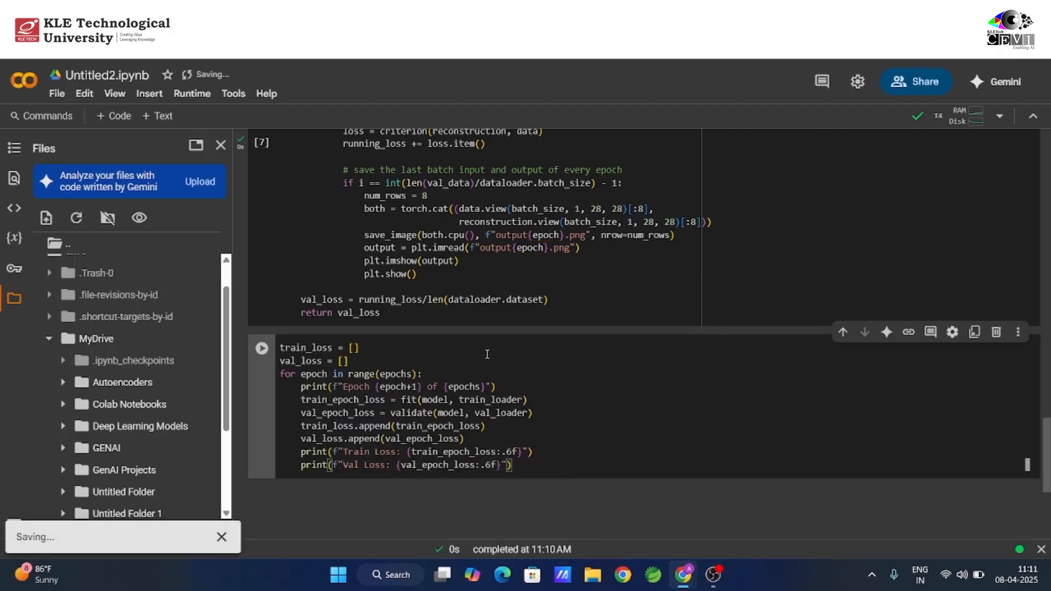
Step: Run the training loop cell through all 10 epochs, showing losses and reconstructions
scroll("down", 3)
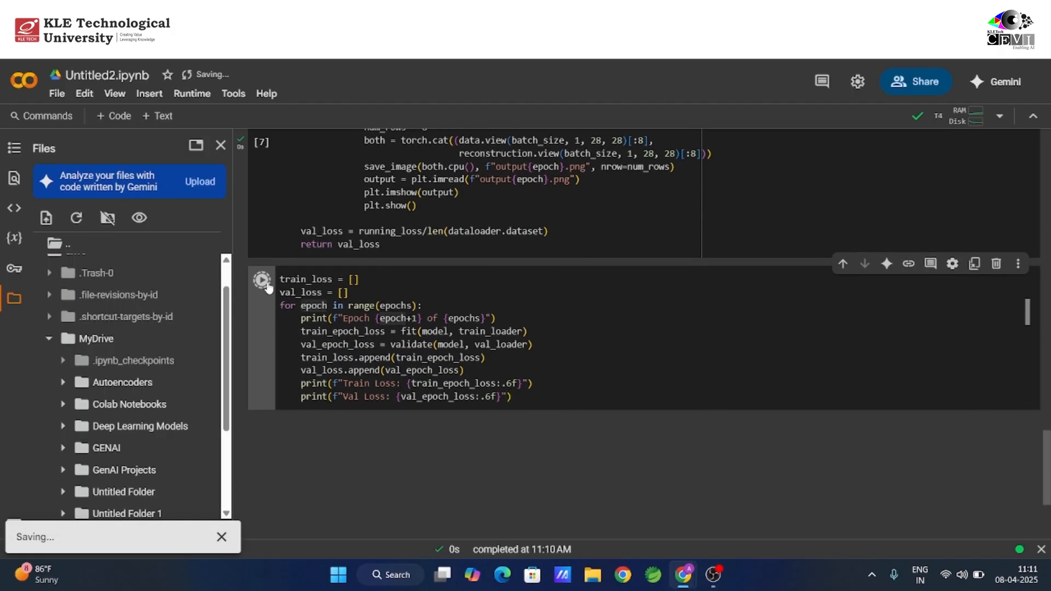
left_click(262, 278)
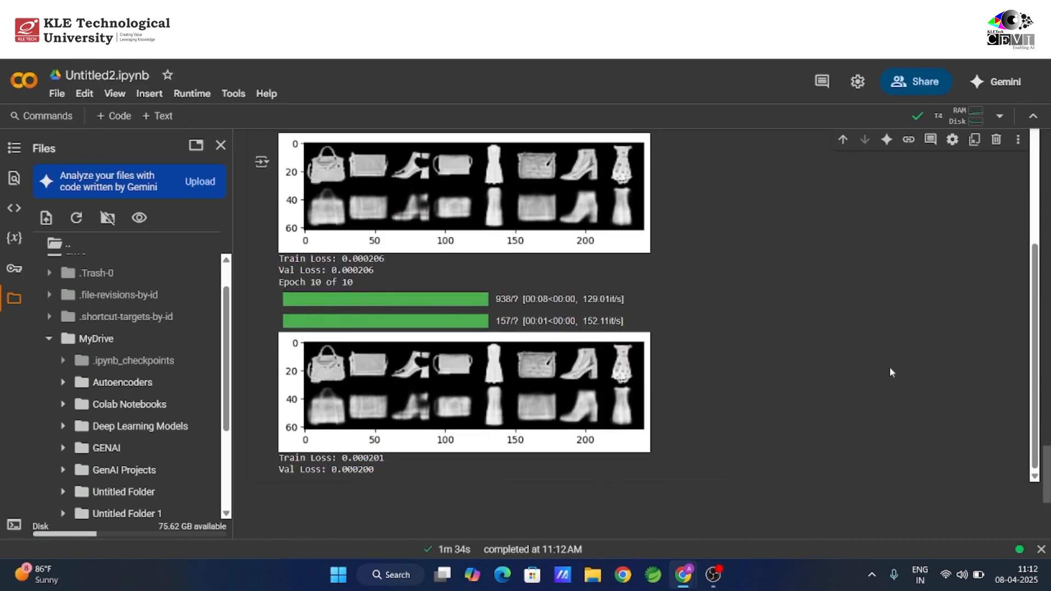
scroll("down", 3)
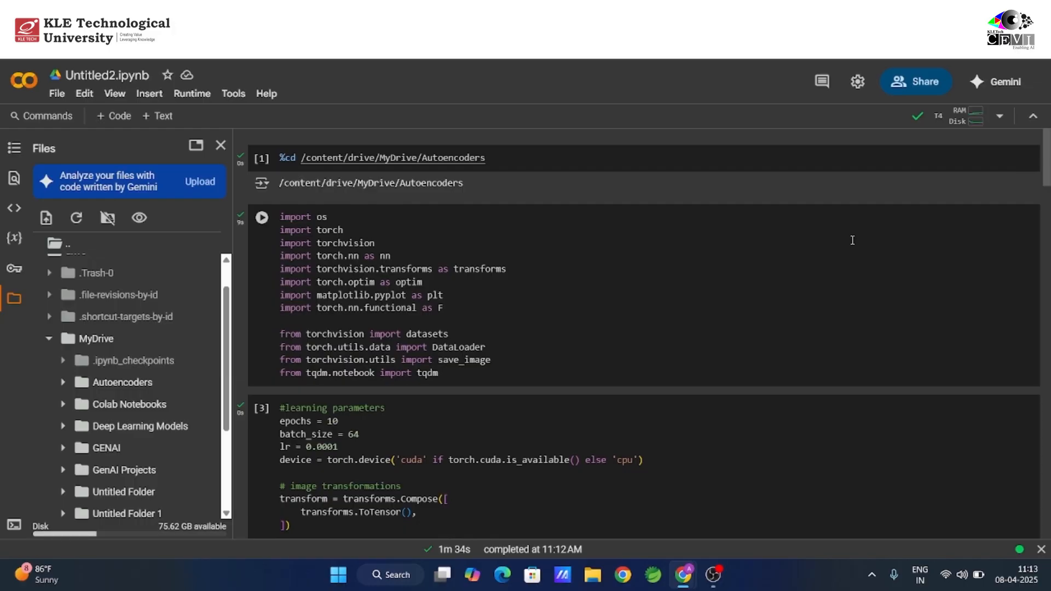
scroll("down", 3)
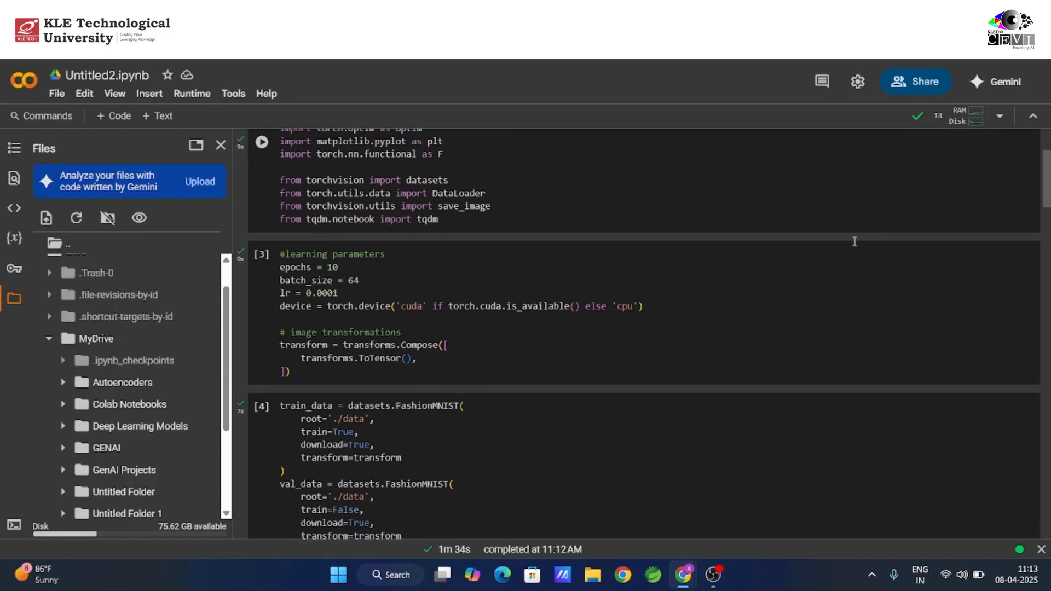
scroll("down", 3)
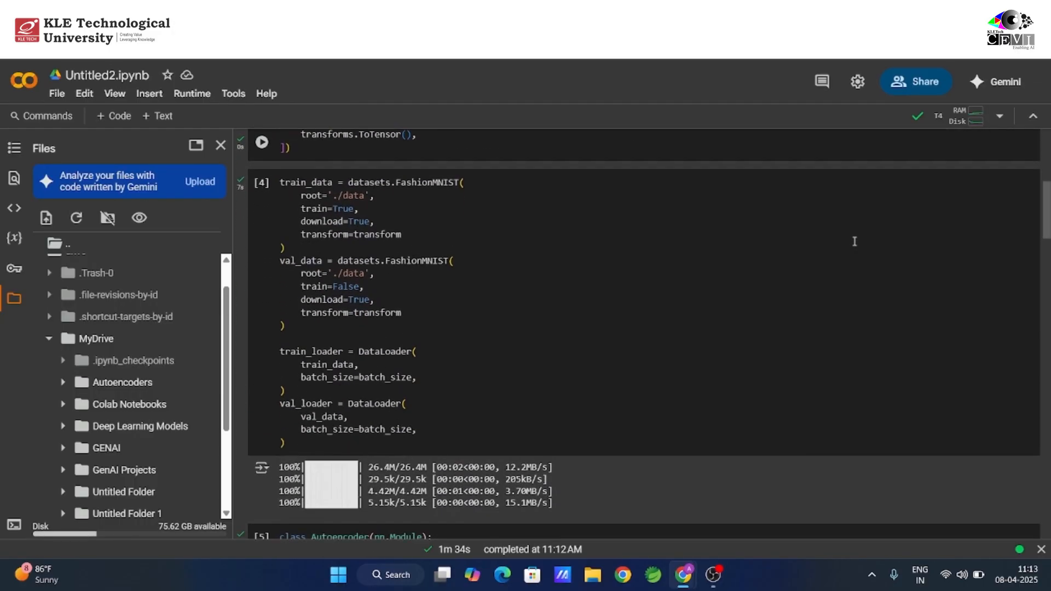
scroll("down", 3)
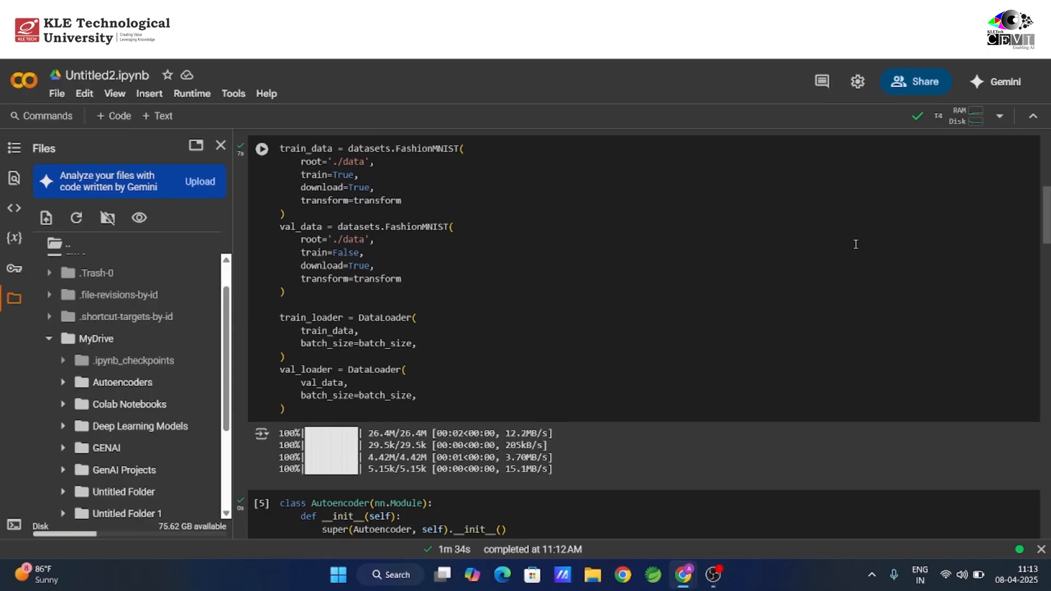
scroll("down", 3)
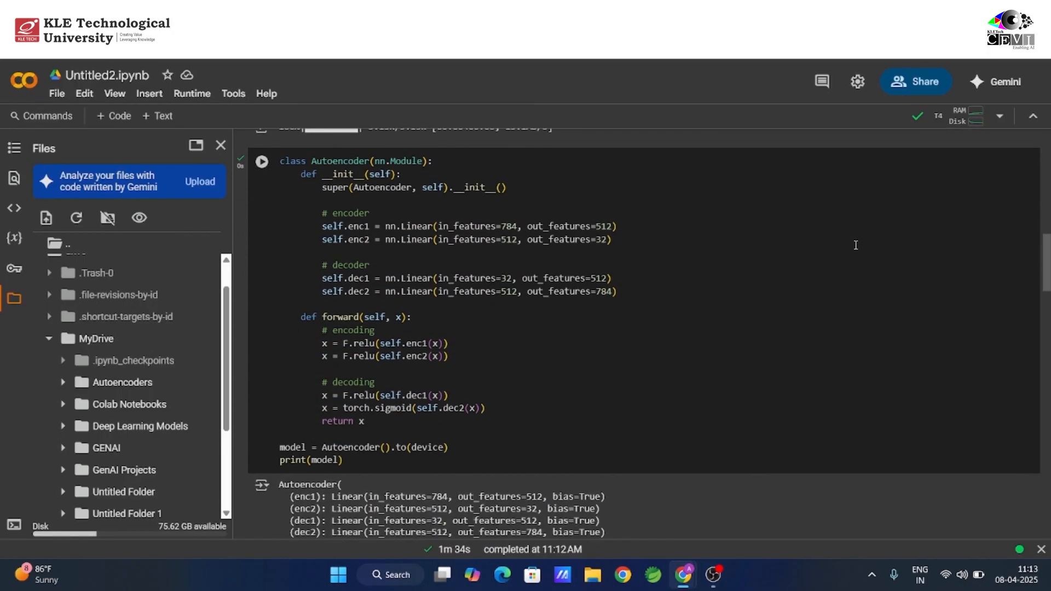
scroll("down", 3)
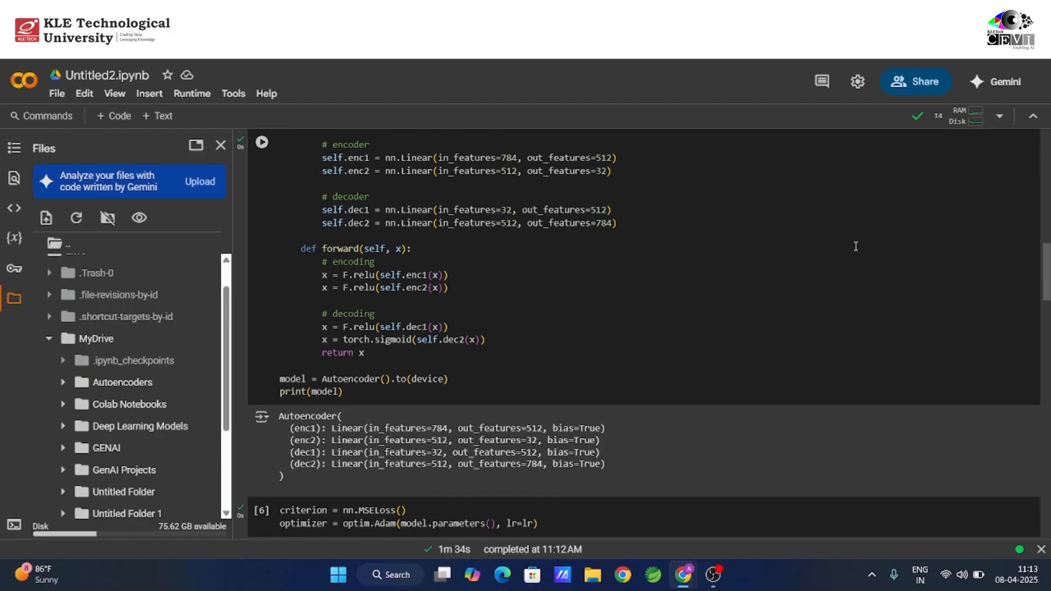
scroll("down", 3)
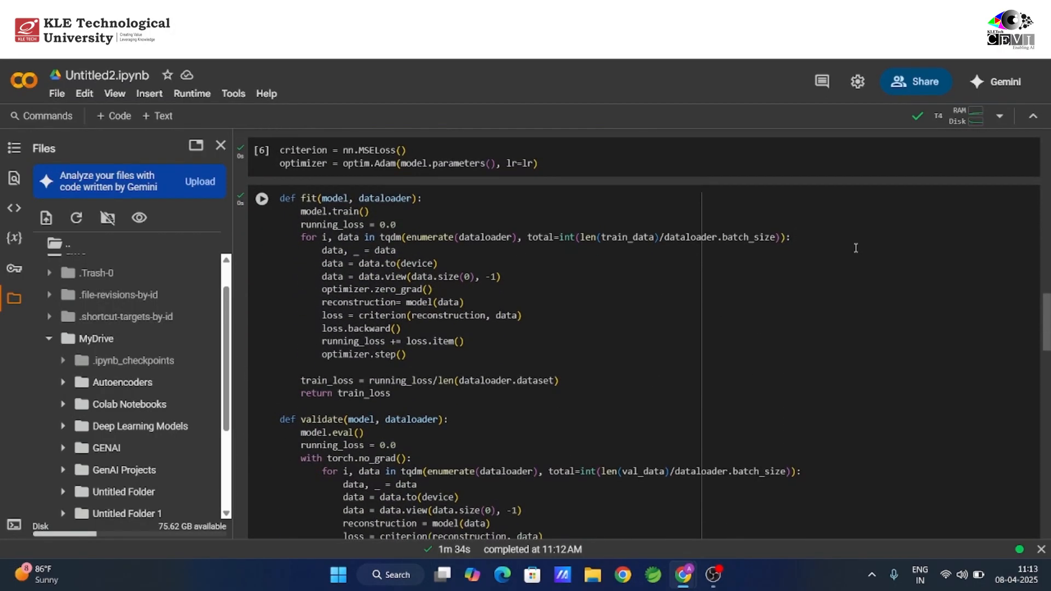
scroll("down", 3)
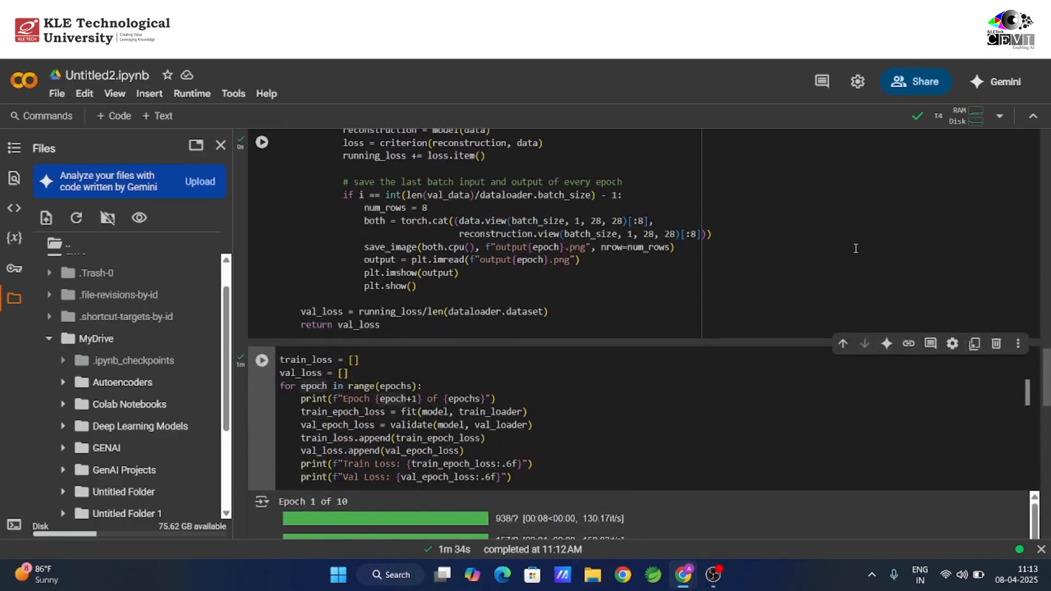